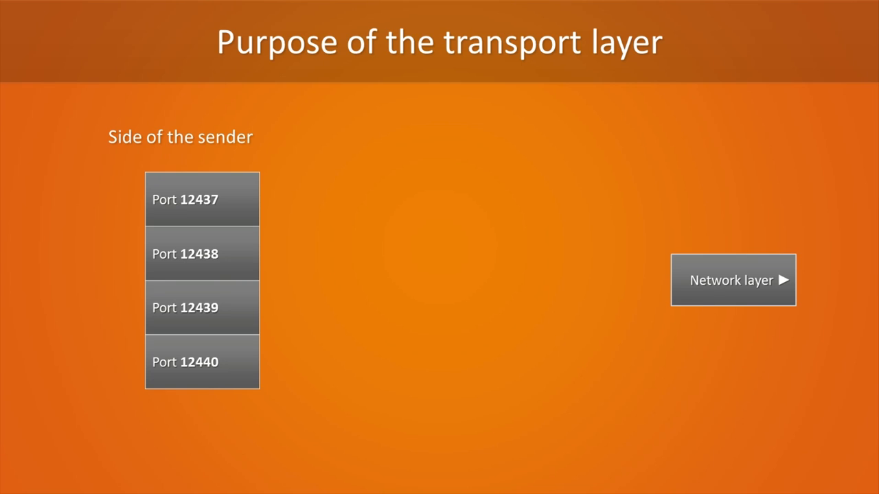
pyautogui.click(734, 280)
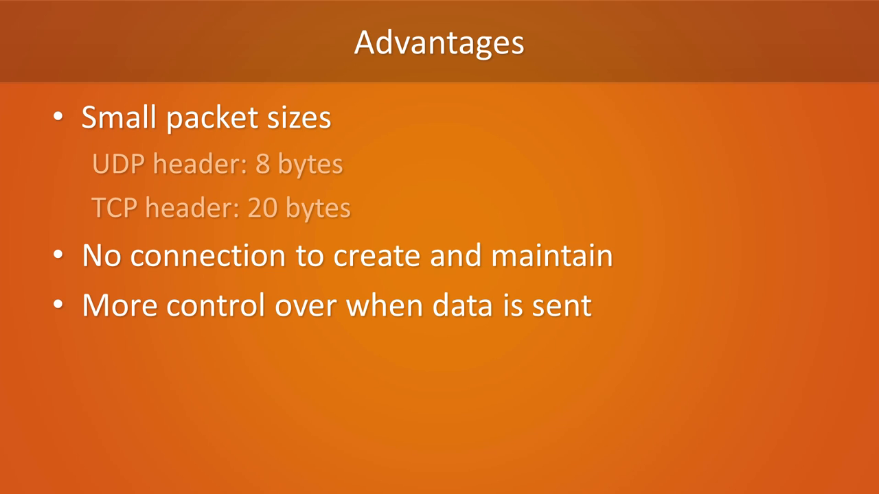
pyautogui.press('Right')
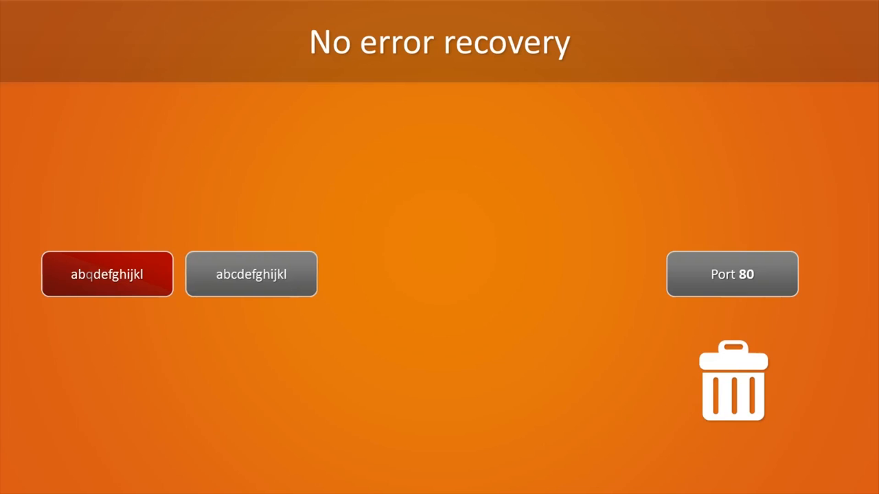
pyautogui.moveTo(107, 275); pyautogui.dragTo(507, 398)
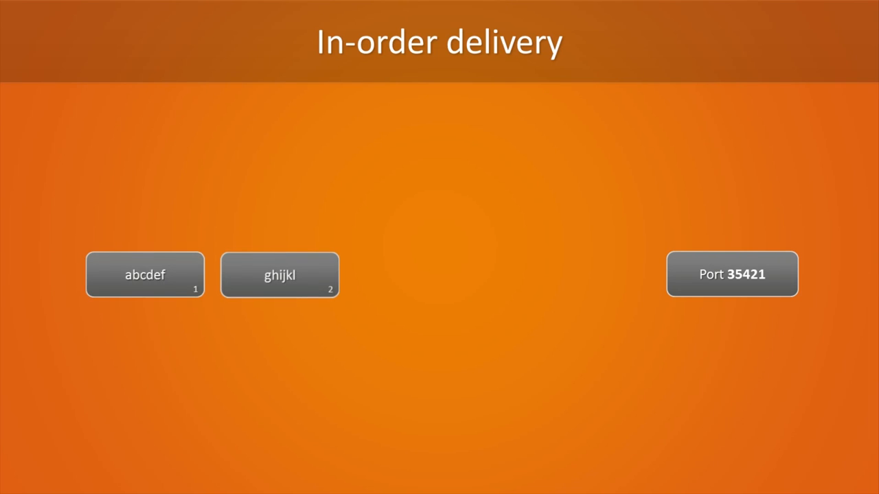
pyautogui.click(146, 275)
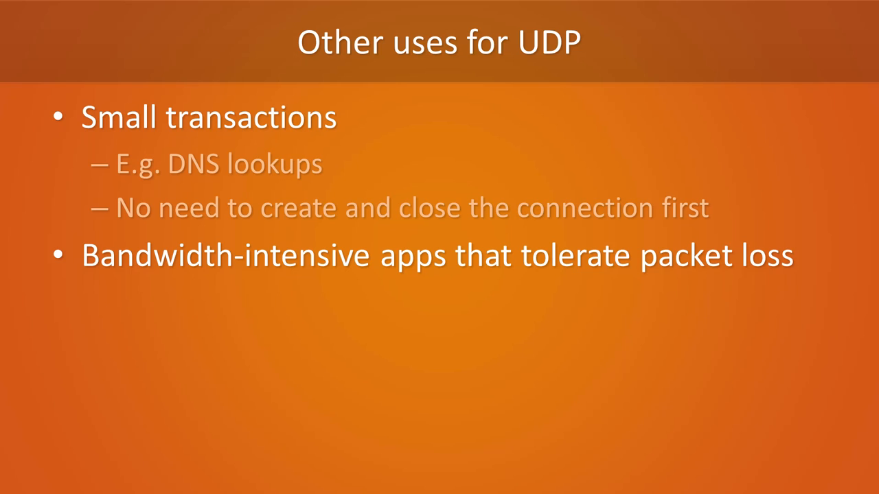
pyautogui.press('Right')
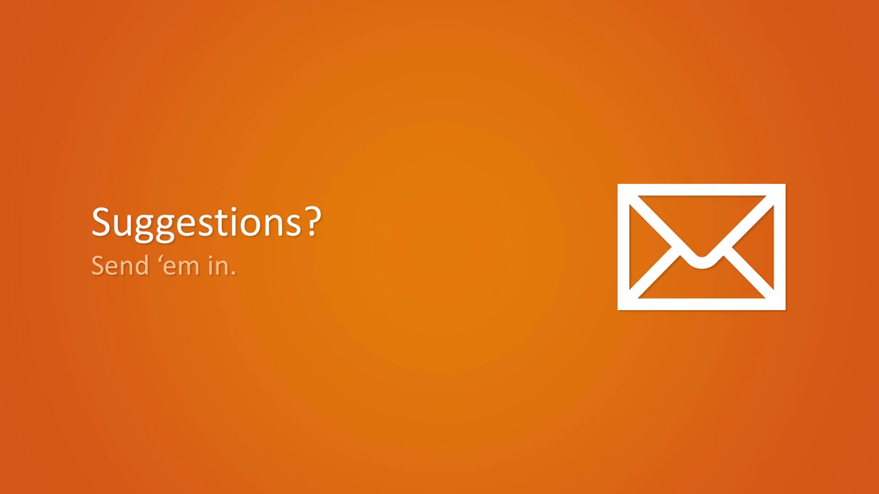